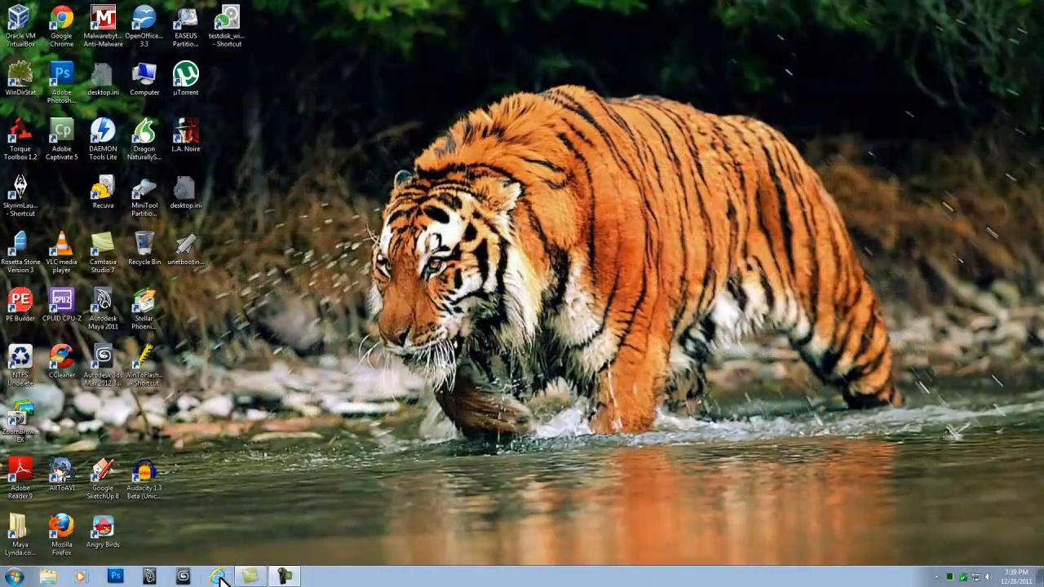
Launch Internet Explorer and go to ekeyfinder.sourceforge.net
click(218, 578)
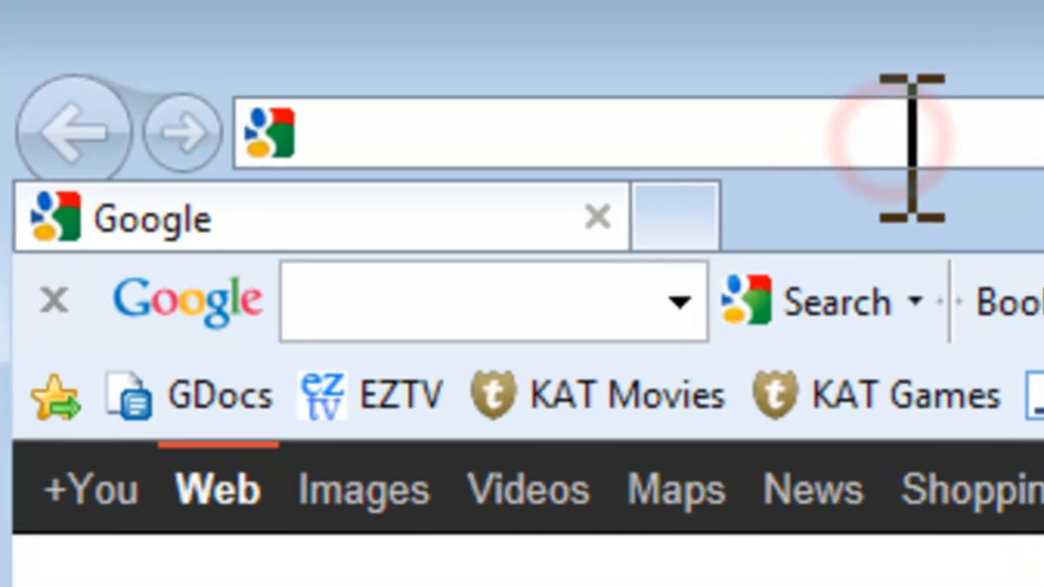
text(ekeyfinder.sourceforge.net/)
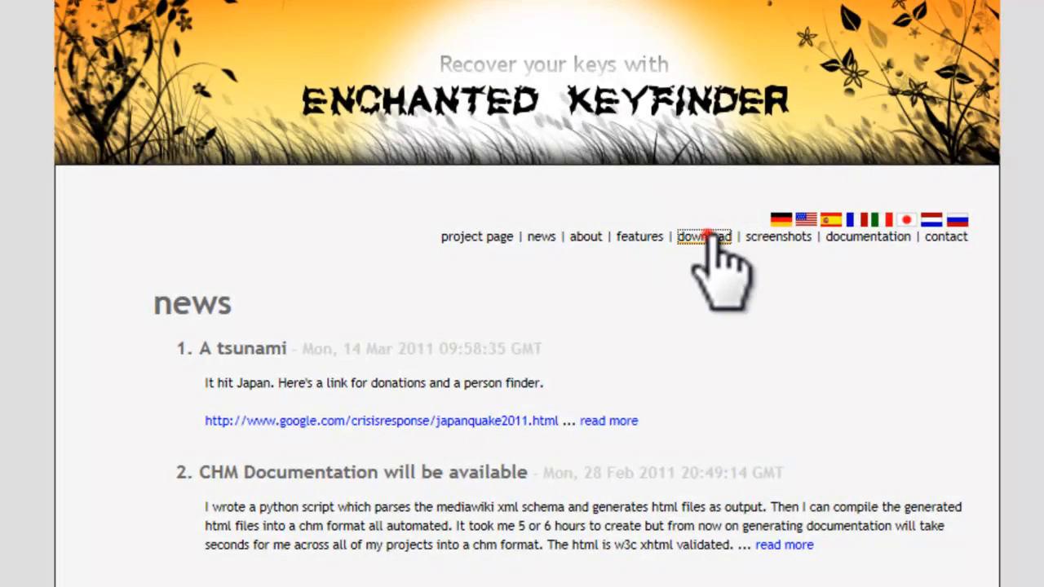
Download the latest Windows build from the download page and save the zip to the Desktop
click(703, 236)
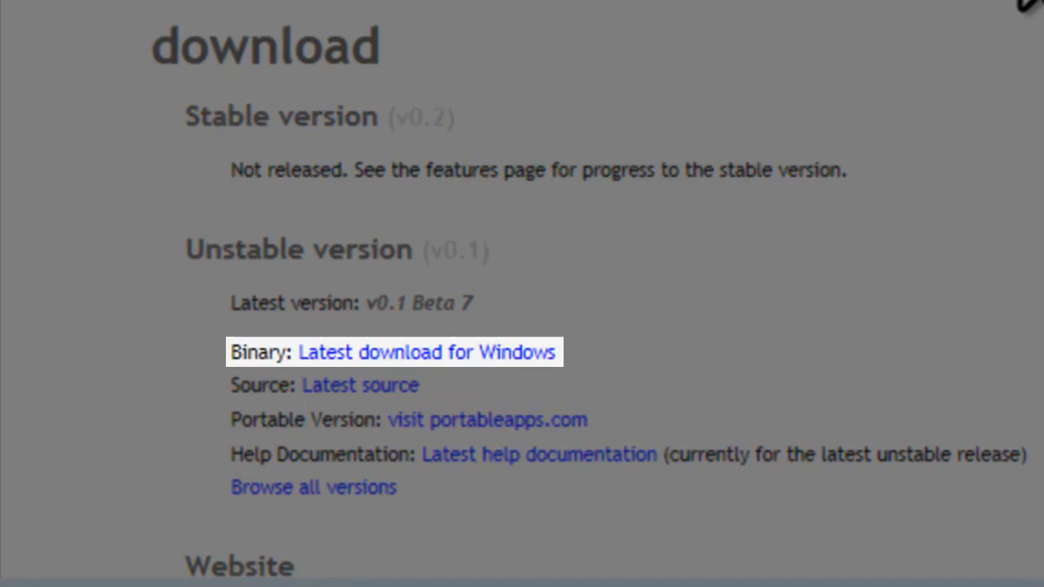
click(428, 352)
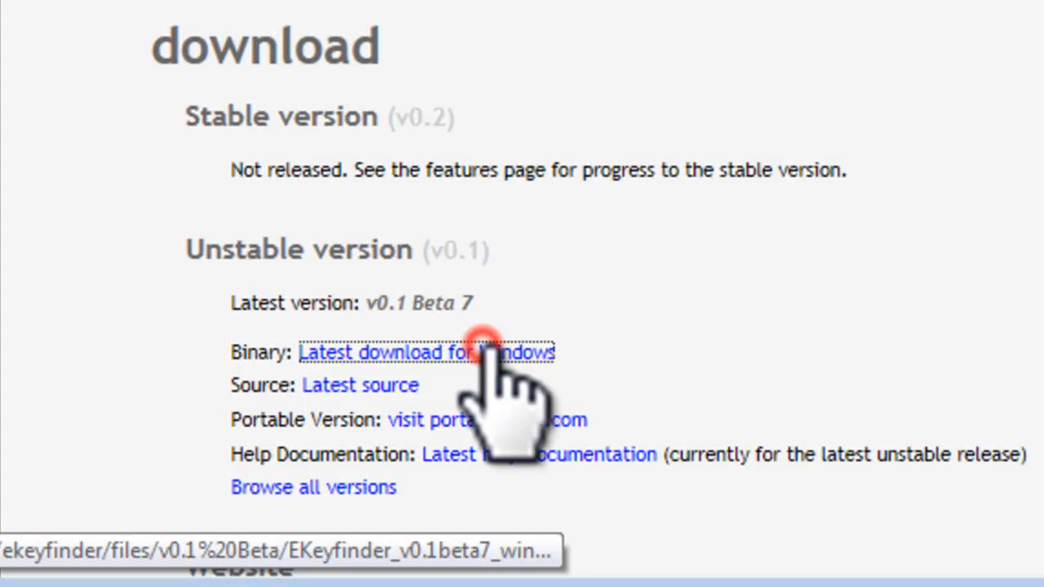
click(426, 353)
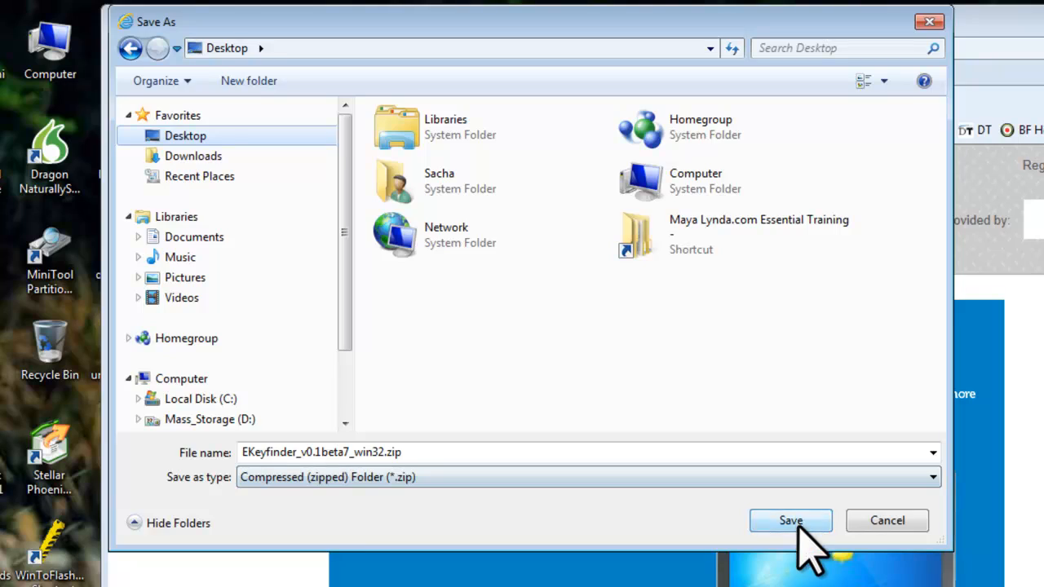
click(790, 520)
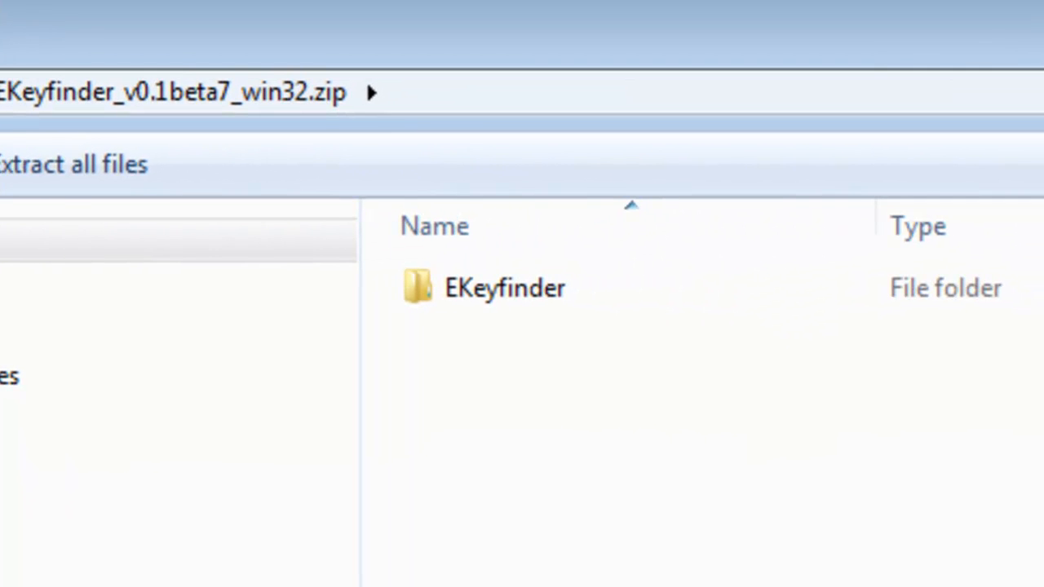
Inside the zip, enter the EKeyfinder folder and launch keyfinder.exe
click(504, 287)
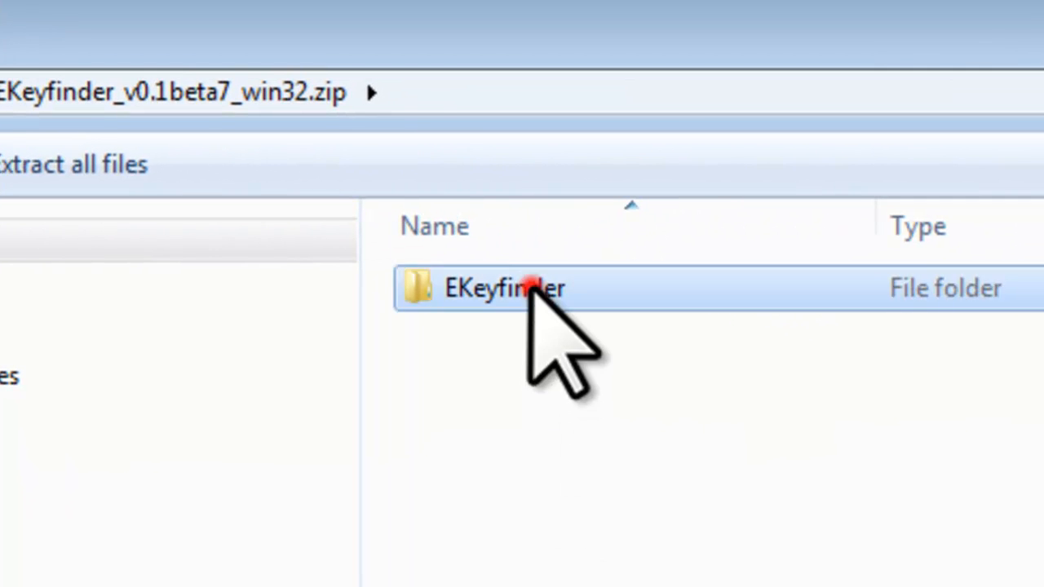
double_click(503, 287)
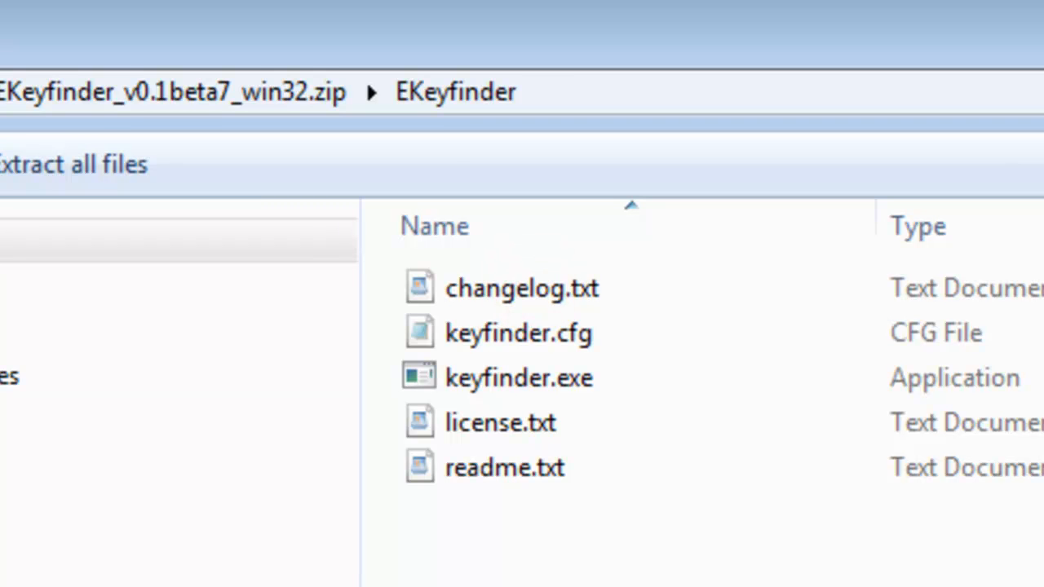
click(519, 377)
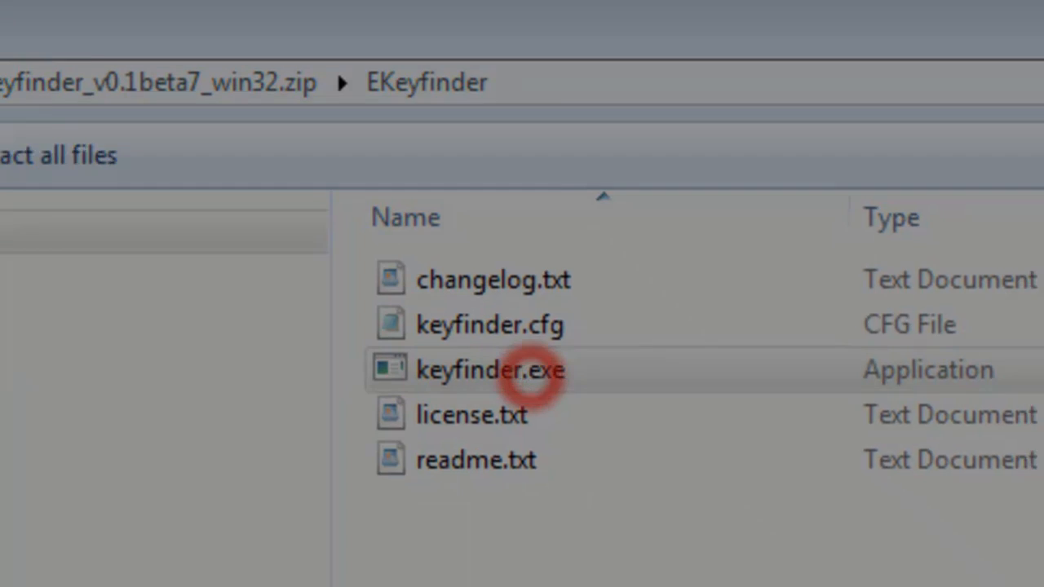
double_click(489, 369)
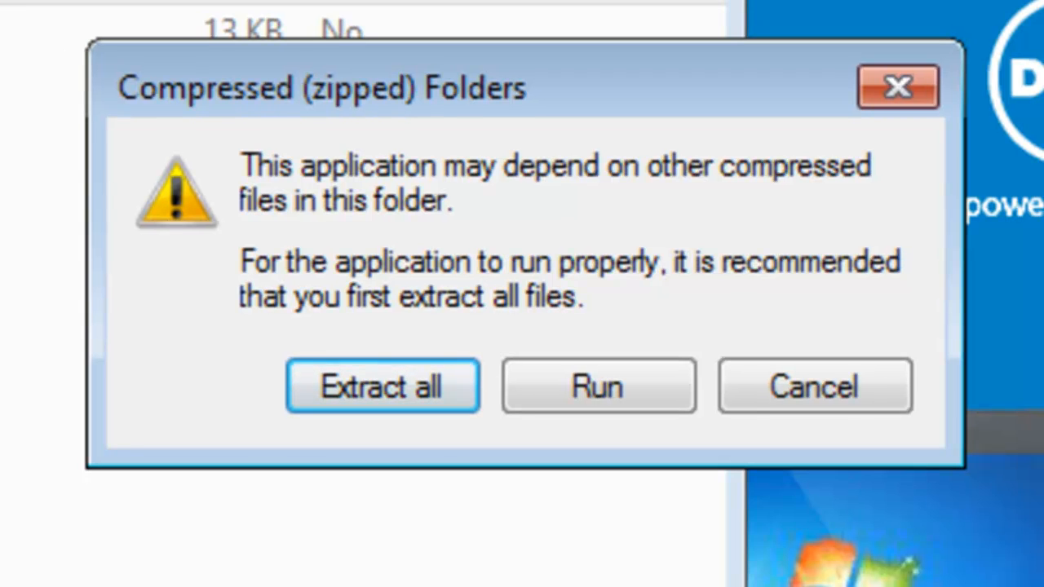
Accept running without extracting and allow the unverified publisher so Keyfinder starts
click(597, 385)
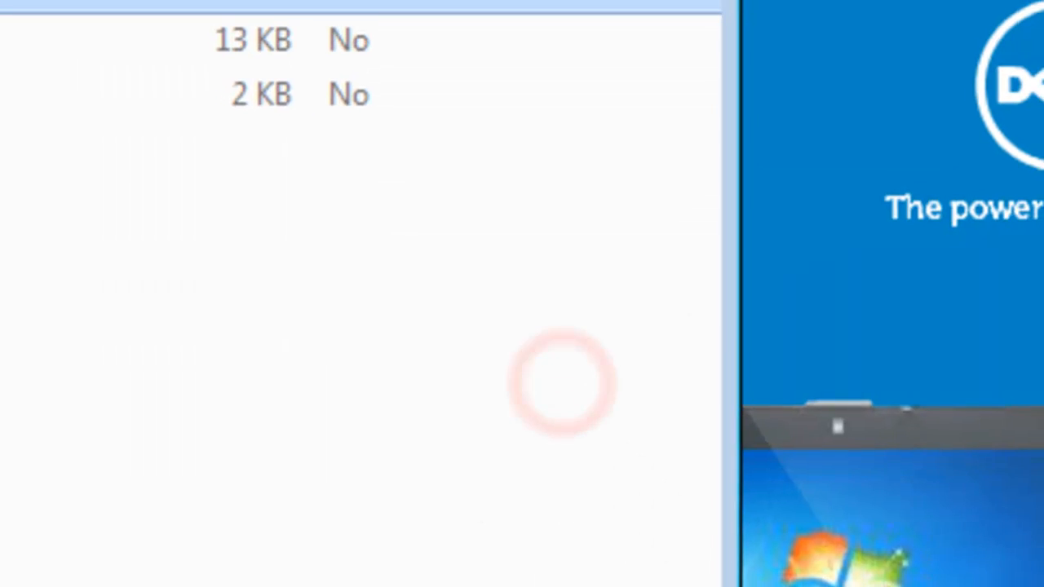
double_click(555, 383)
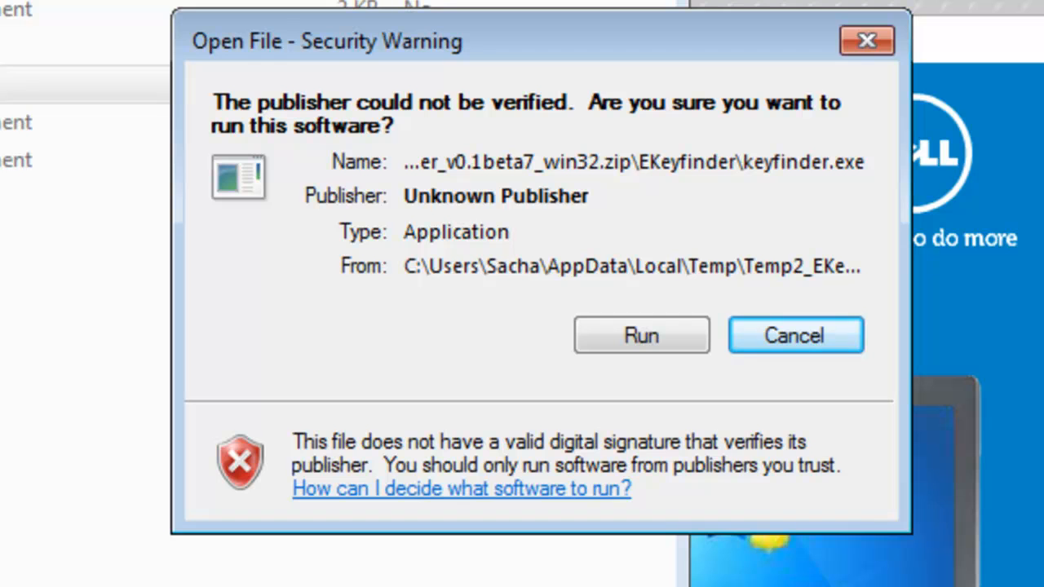
click(642, 334)
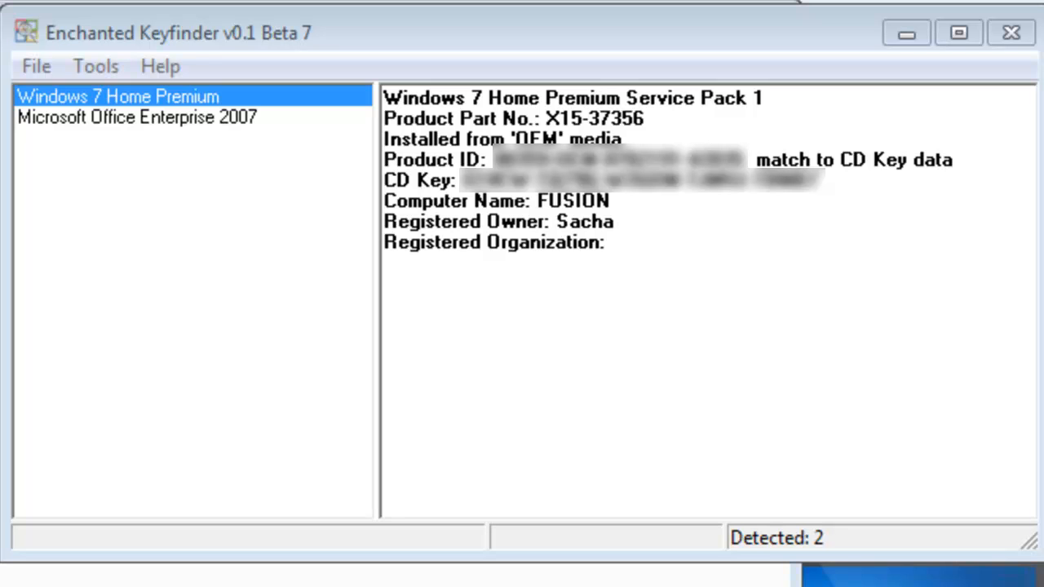
Bring up the Tools menu after the Windows 7 and Office 2007 keys are listed
click(95, 65)
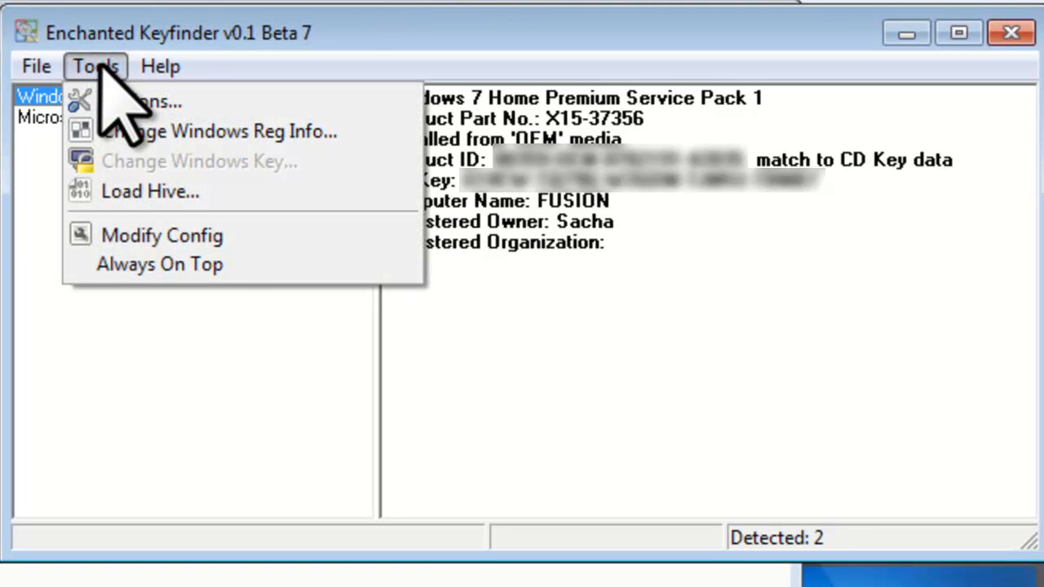
Use Load Hive to select the temp\config folder holding the backed-up registry hive
click(150, 191)
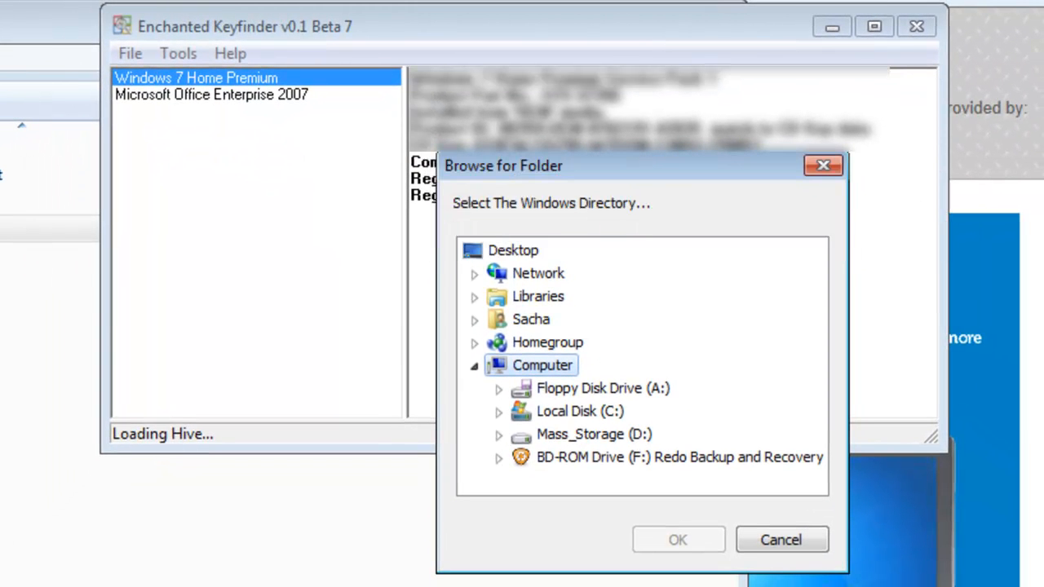
mouse_move(1011, 554)
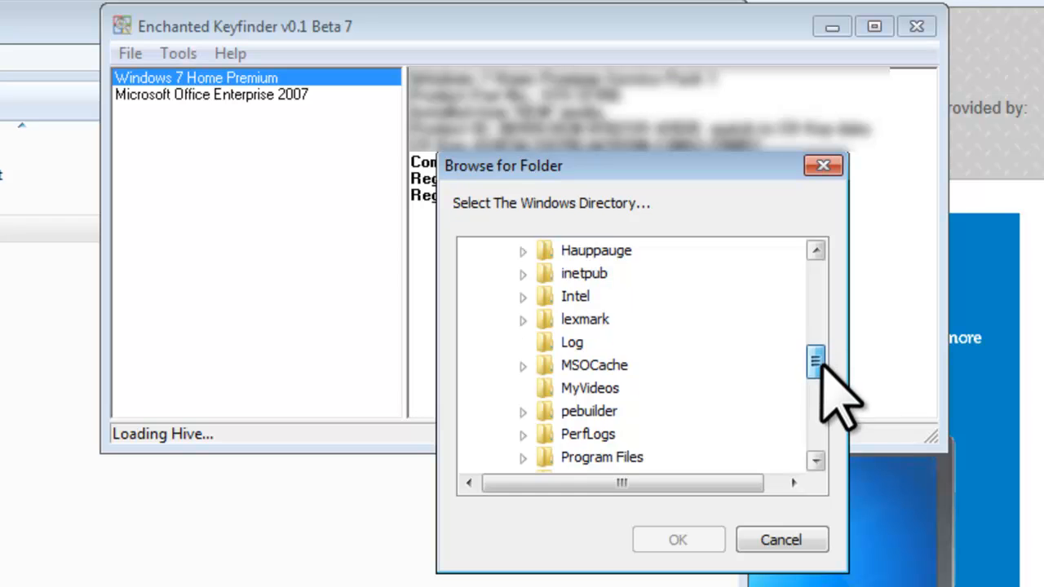
scroll(down, 3)
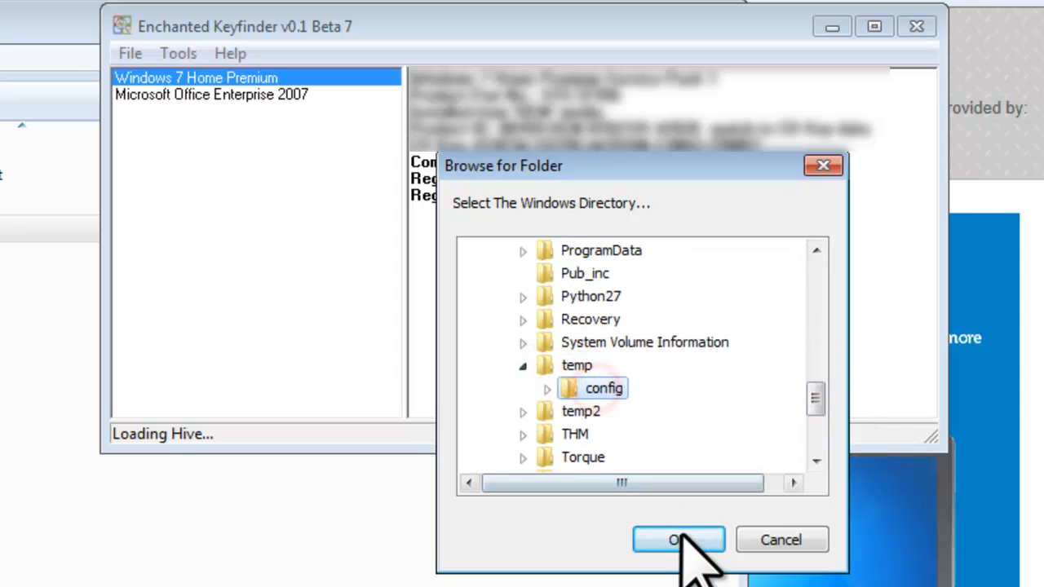
click(679, 540)
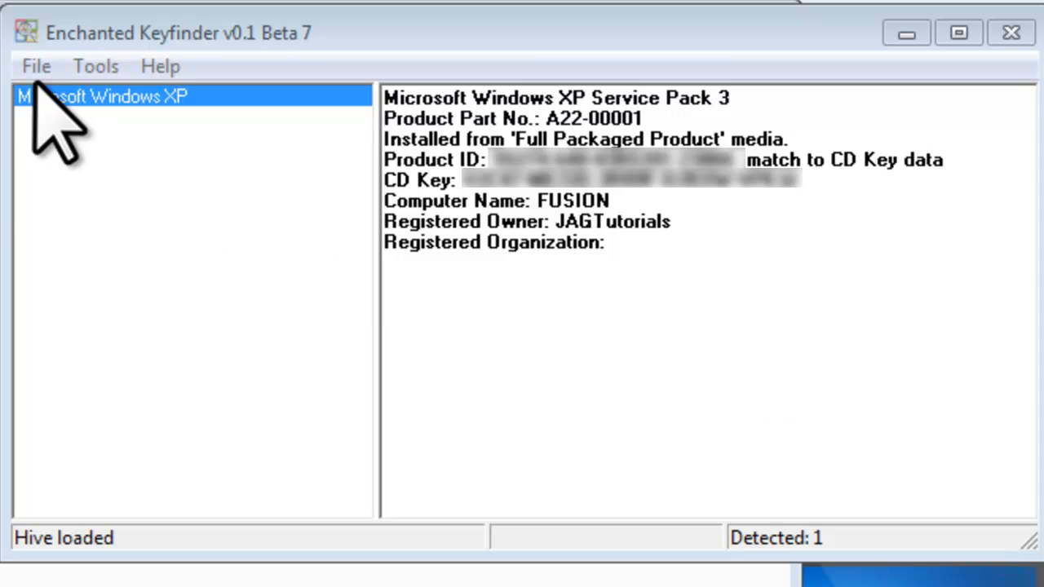
Choose File > Save As to begin saving the recovered Windows XP key details
click(35, 65)
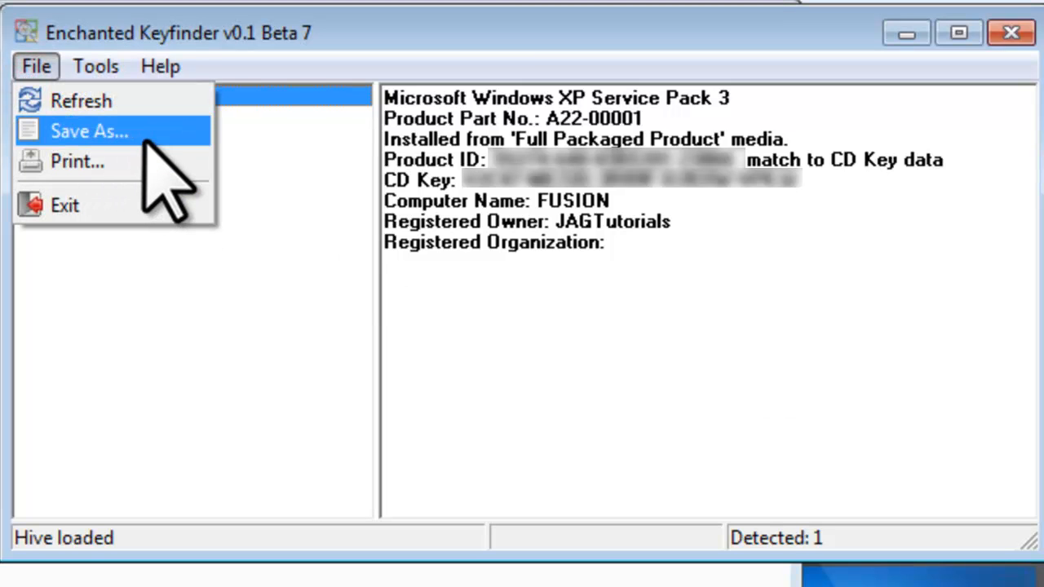
click(88, 131)
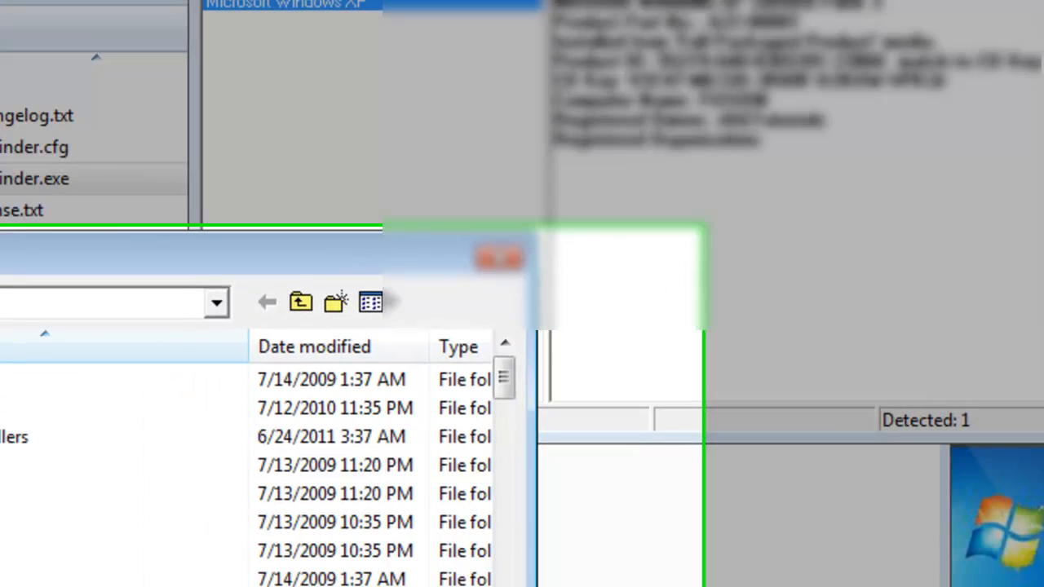